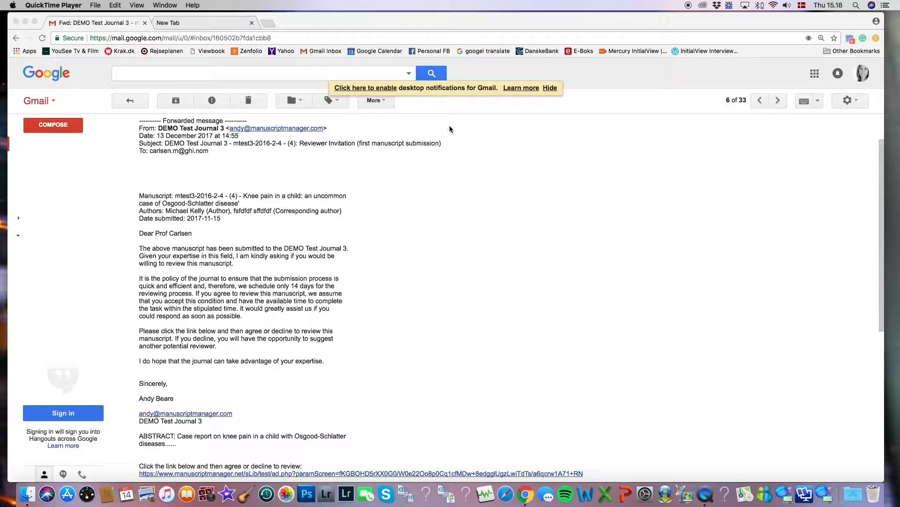
mouse_move(119, 368)
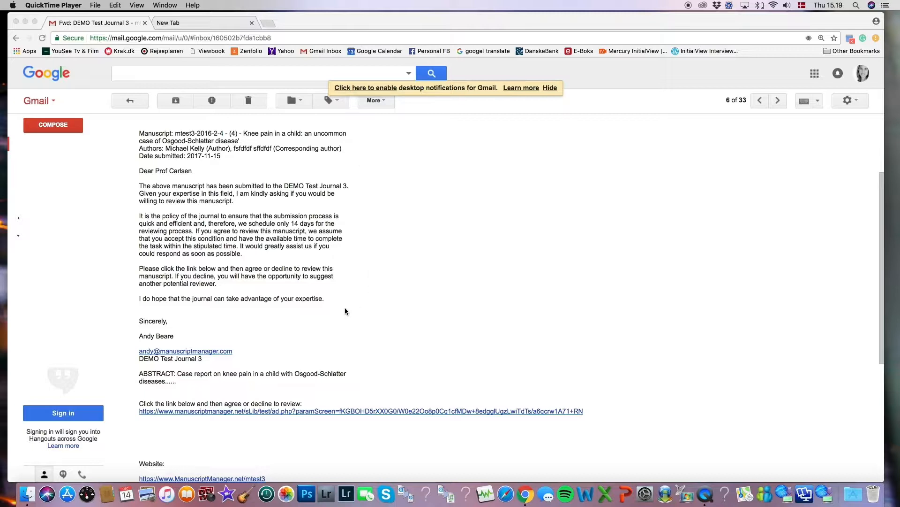
mouse_move(169, 382)
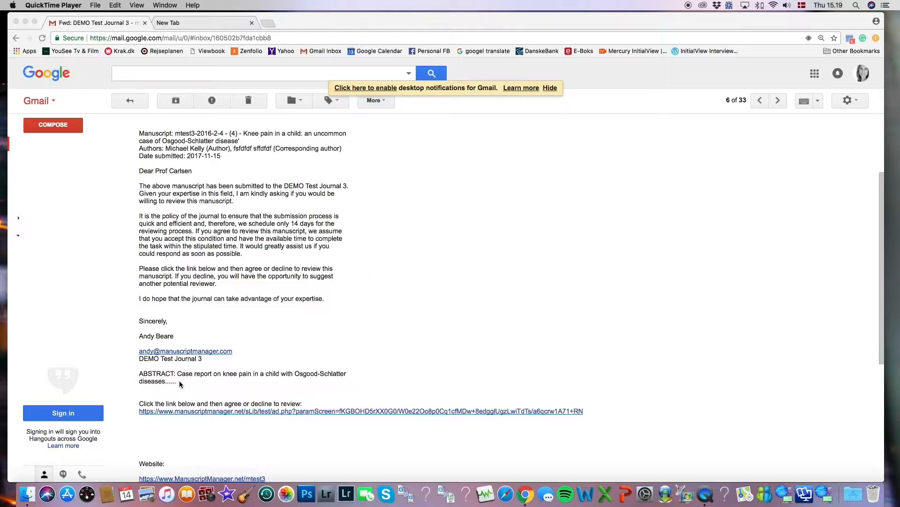
mouse_move(270, 391)
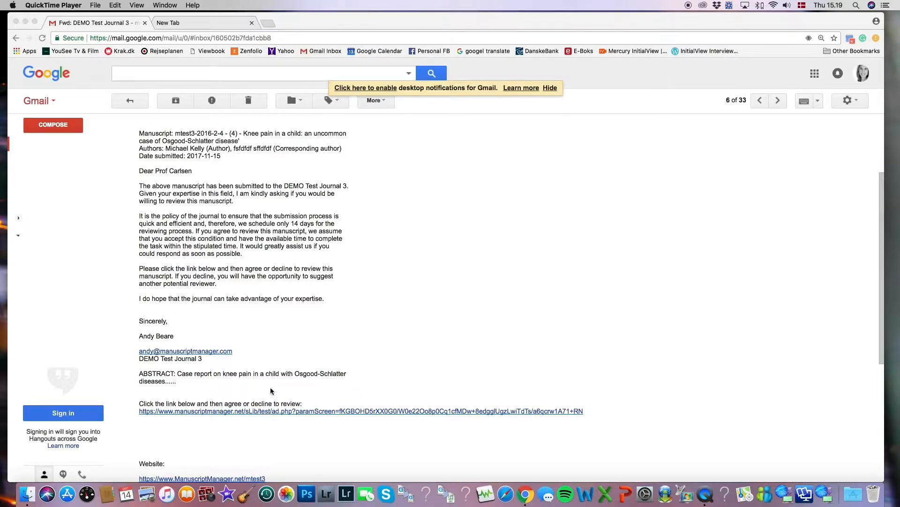
mouse_move(218, 387)
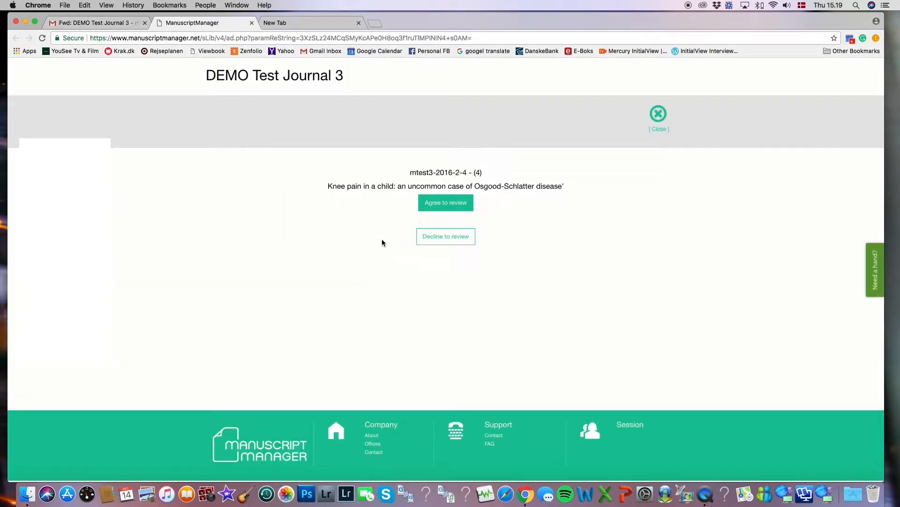
mouse_move(522, 297)
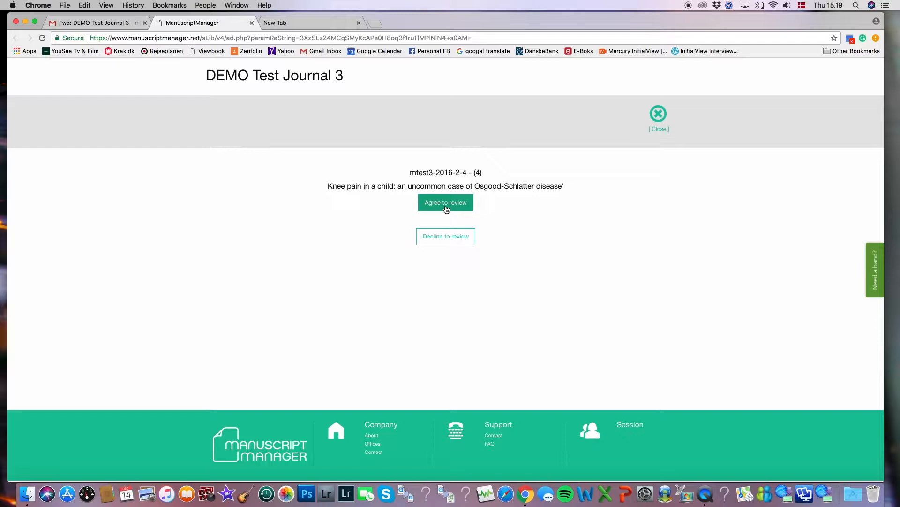
Accept the invitation to review the knee pain in a child manuscript
left_click(446, 202)
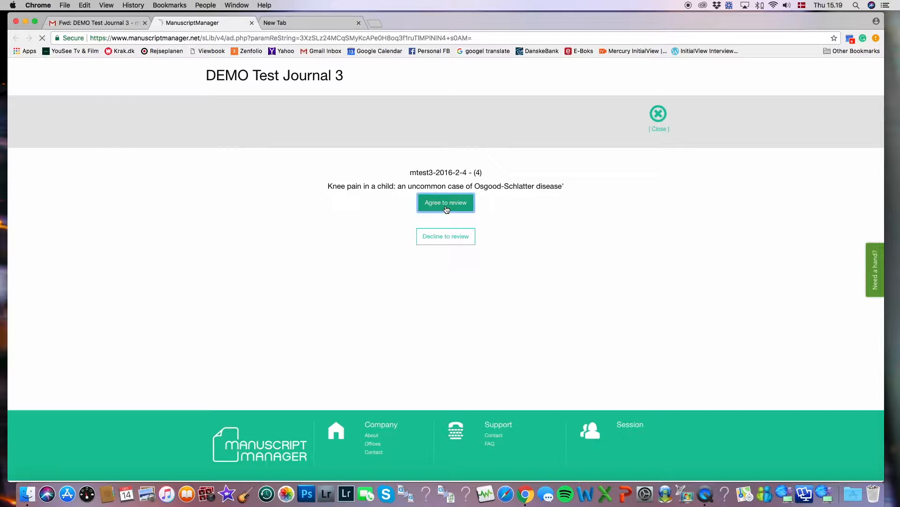
left_click(445, 202)
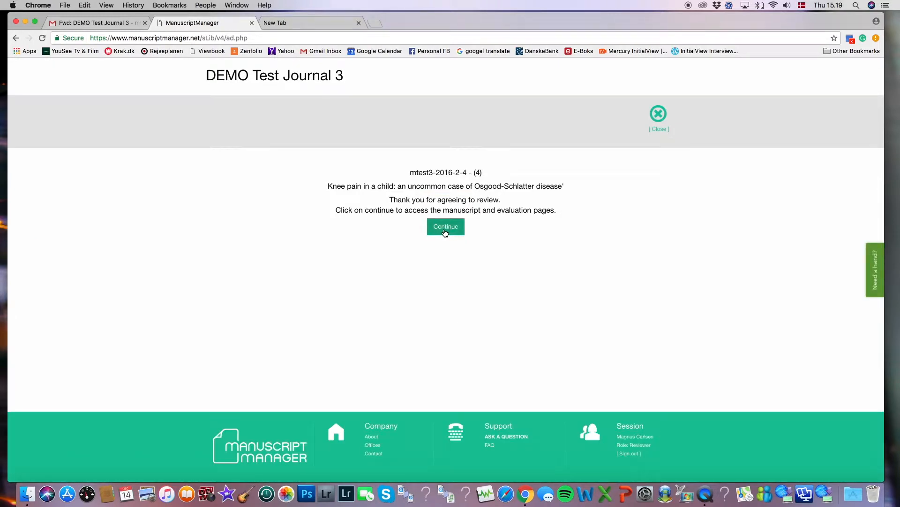
Continue to the review guidelines and tick the box confirming they have been read
left_click(445, 226)
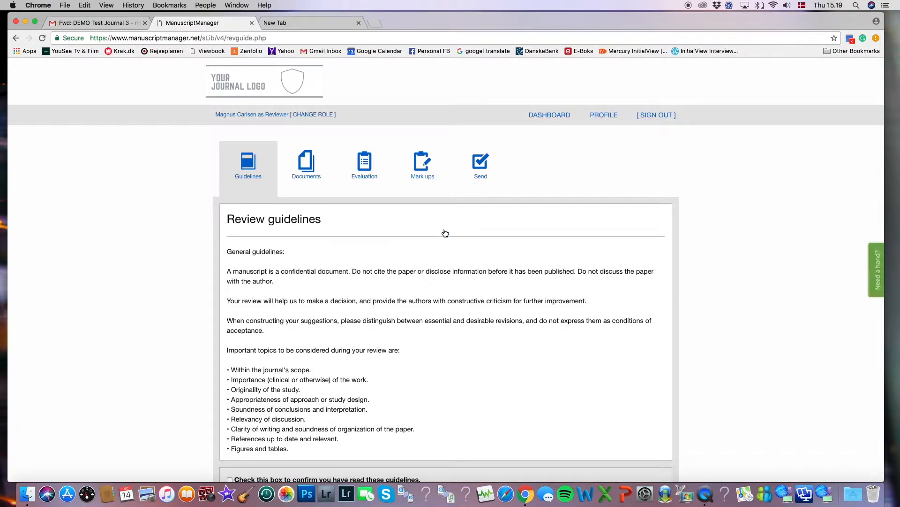
scroll("down", 3)
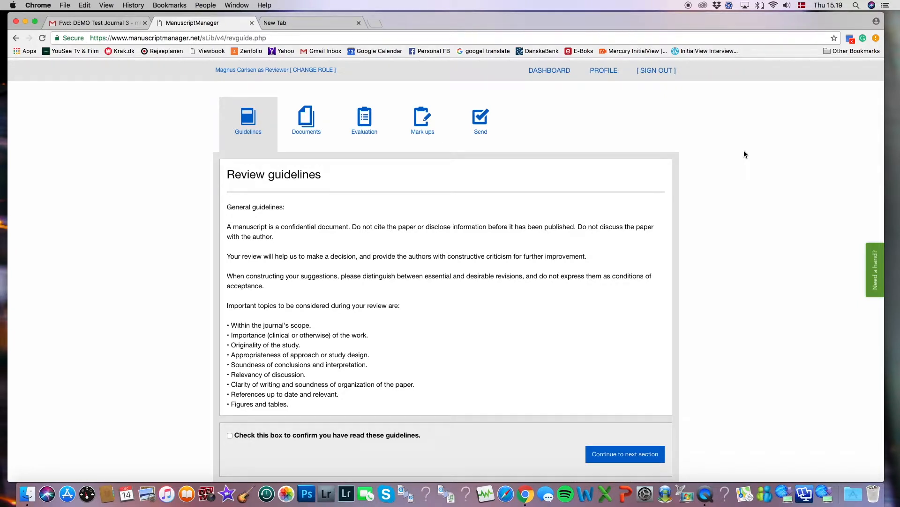
mouse_move(247, 136)
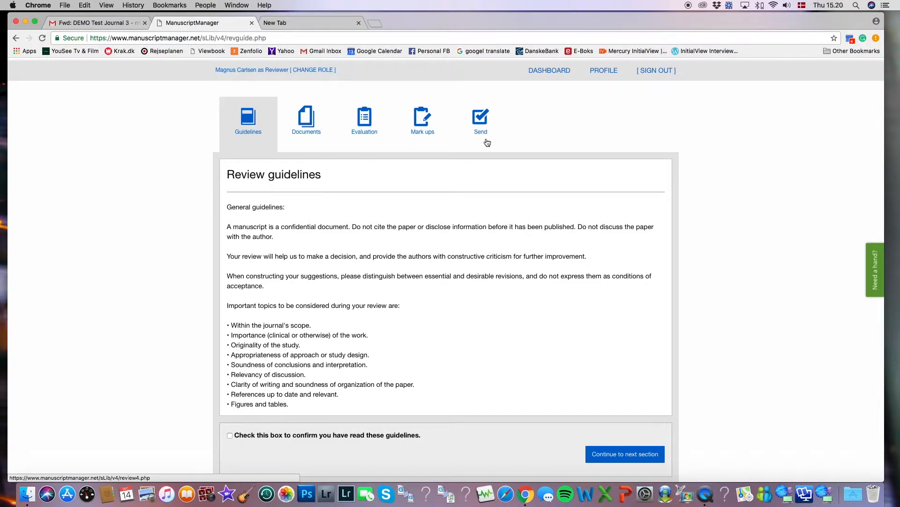
mouse_move(241, 96)
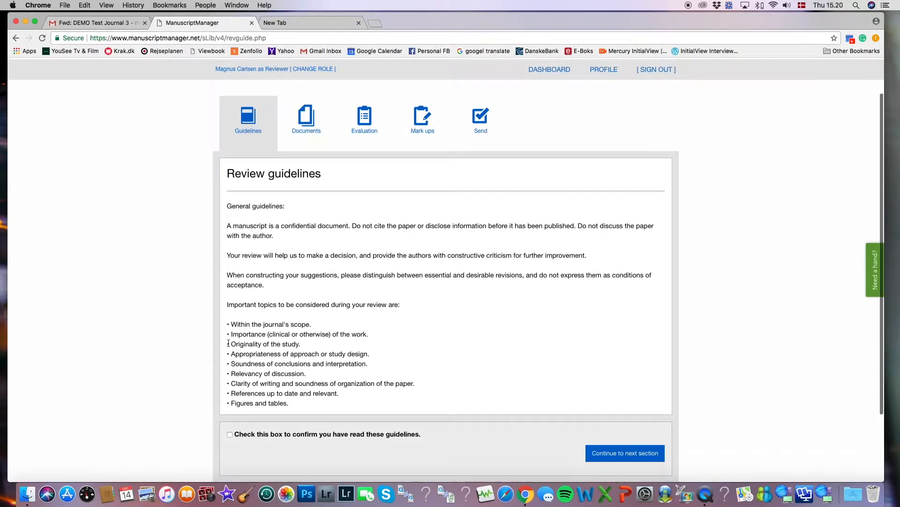
mouse_move(563, 384)
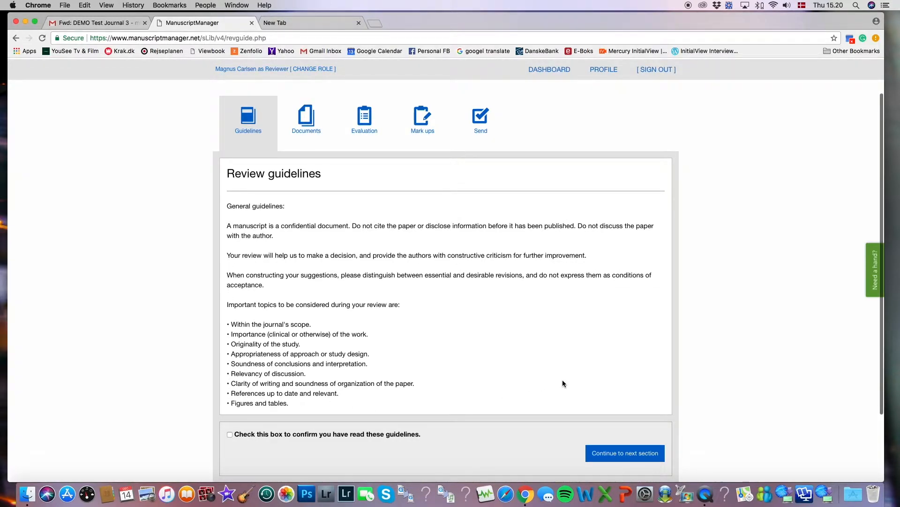
mouse_move(549, 170)
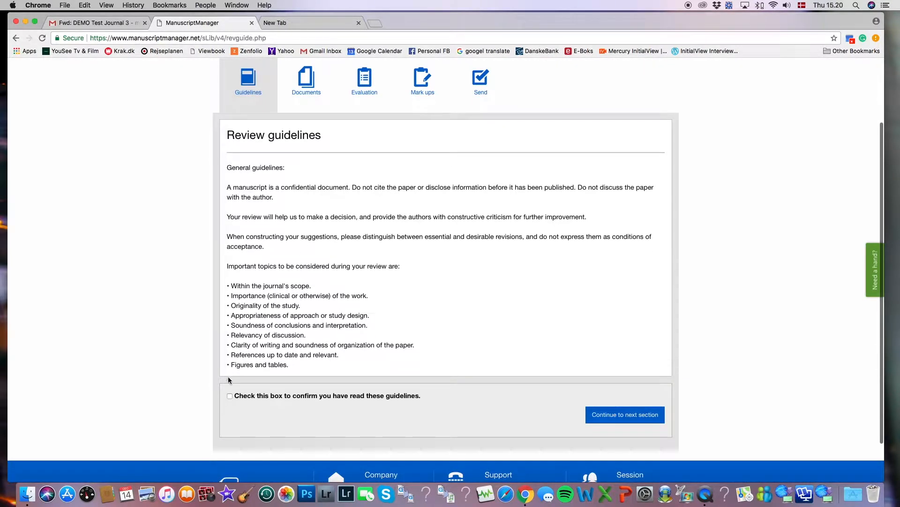
left_click(230, 395)
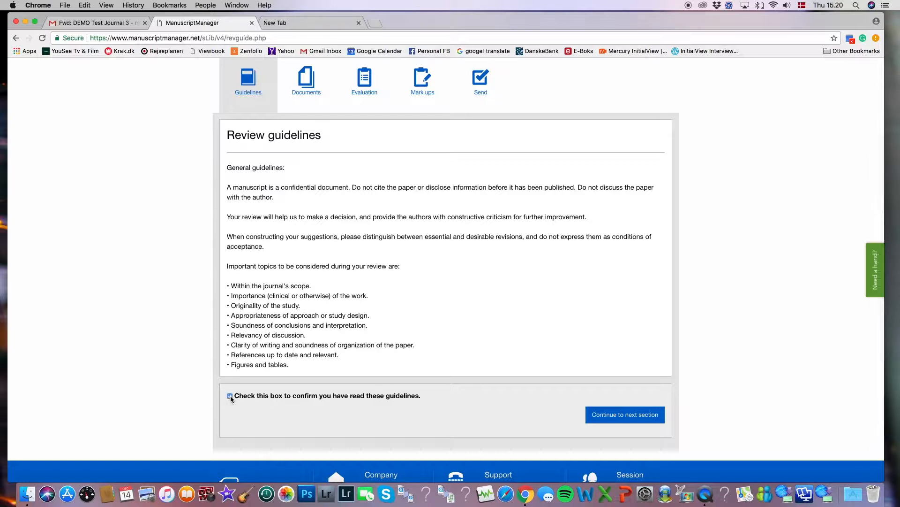
left_click(230, 396)
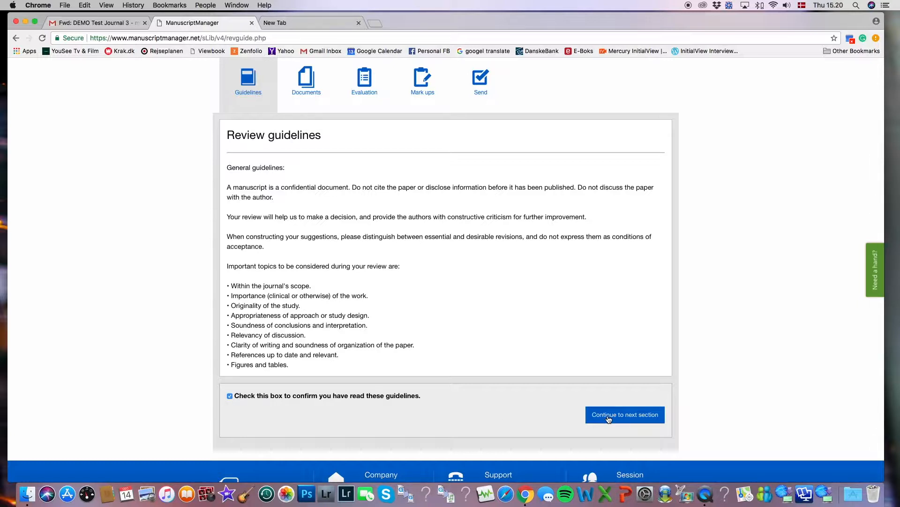
Continue to the Documents section where the manuscript PDF is available
left_click(625, 414)
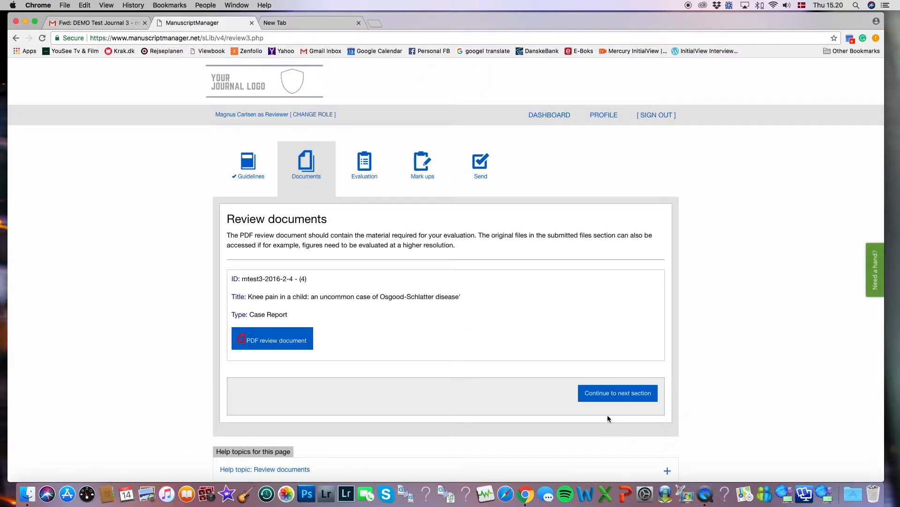
mouse_move(281, 174)
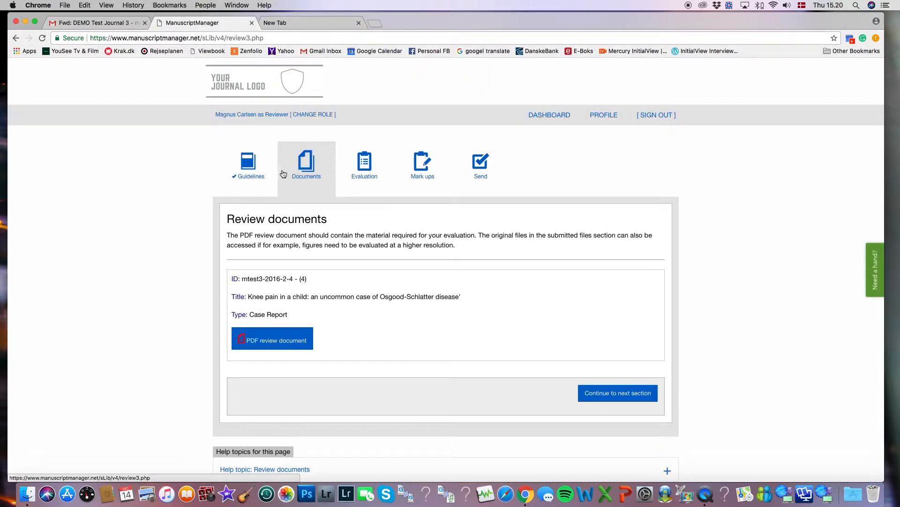
mouse_move(302, 194)
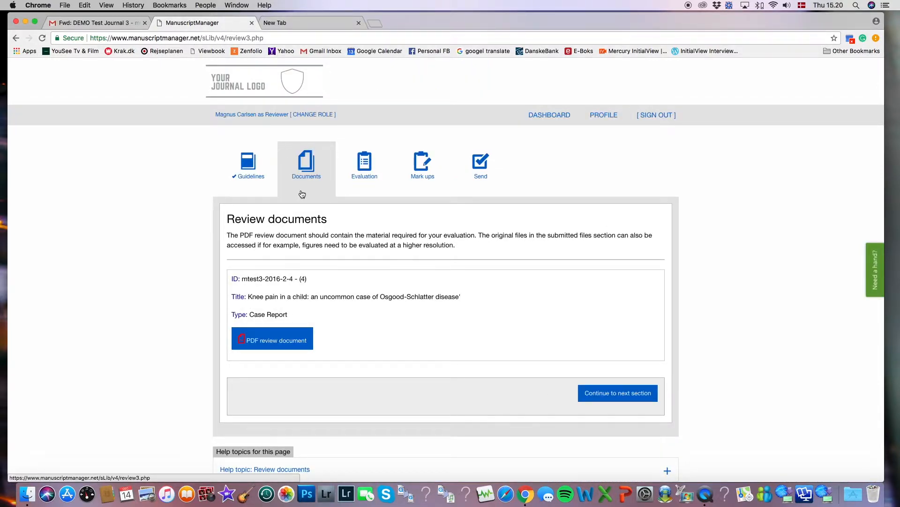
mouse_move(394, 365)
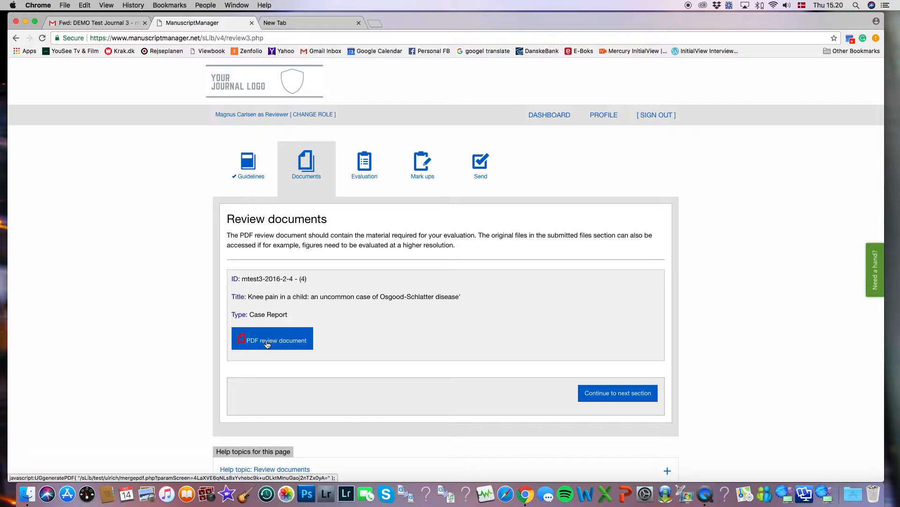
mouse_move(272, 340)
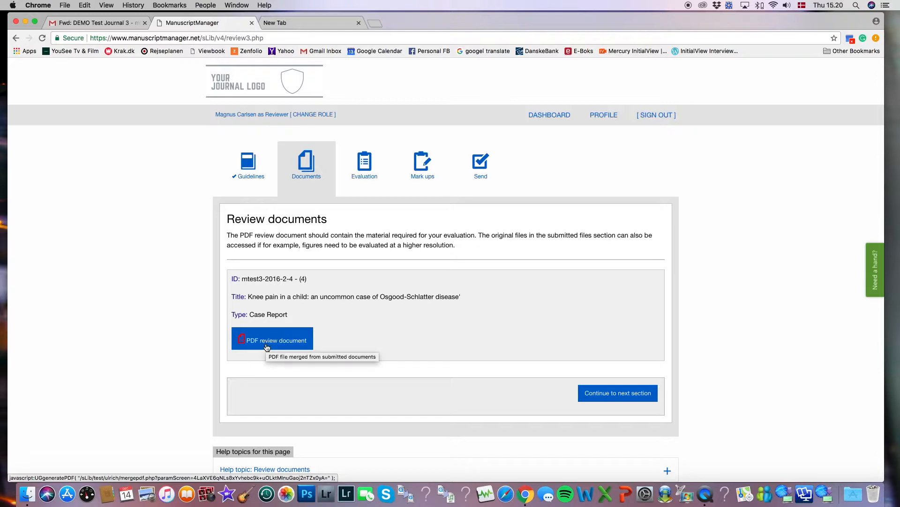
mouse_move(453, 333)
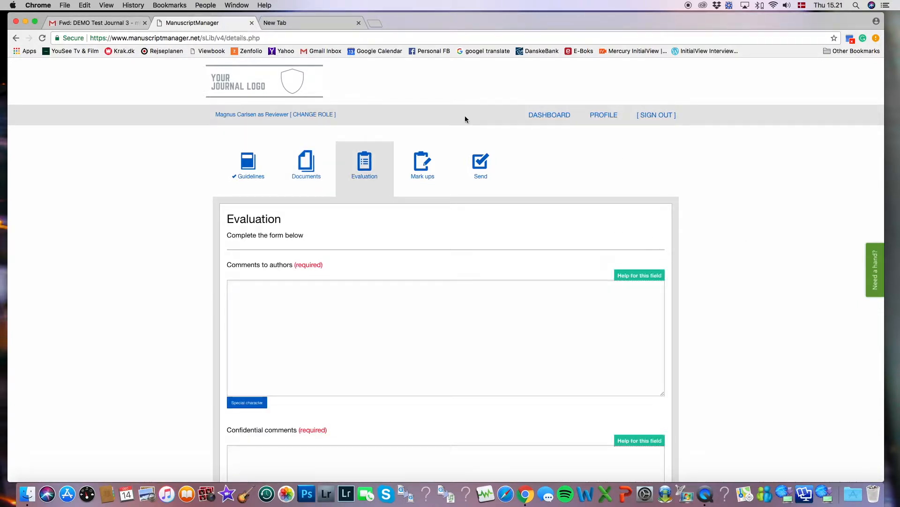
mouse_move(345, 161)
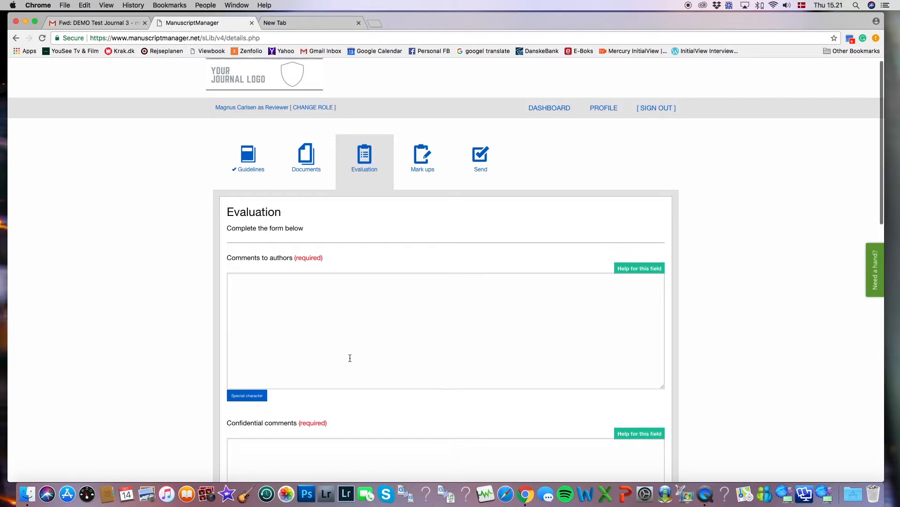
Enter placeholder text in the Comments to authors and Confidential comments boxes
scroll("down", 3)
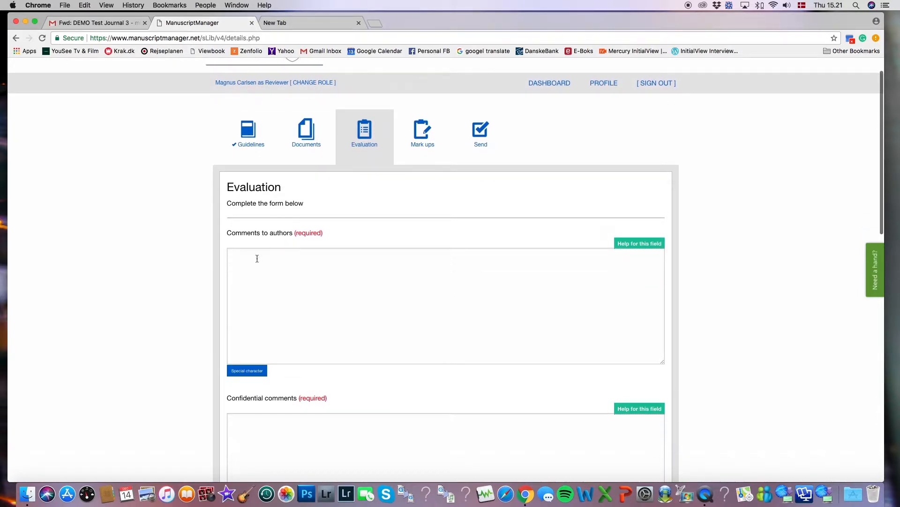
type("ak")
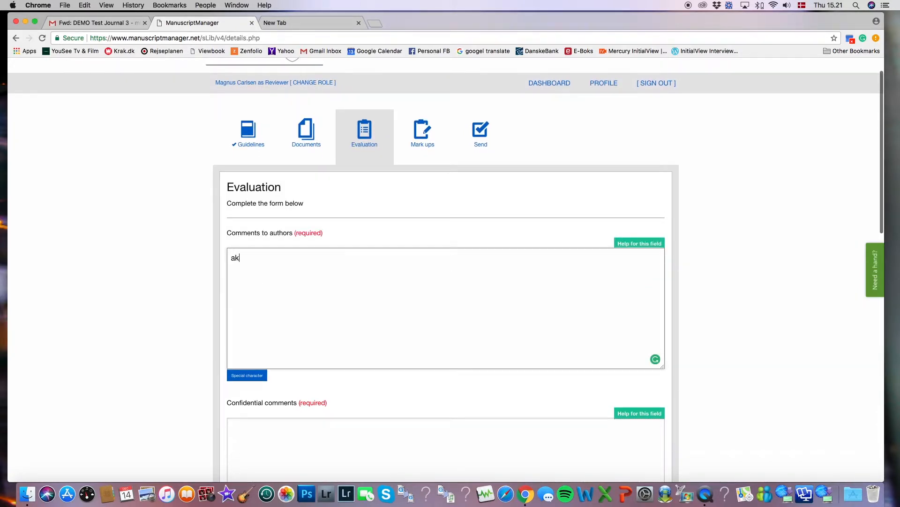
type("djlhkghdhakhlkdh")
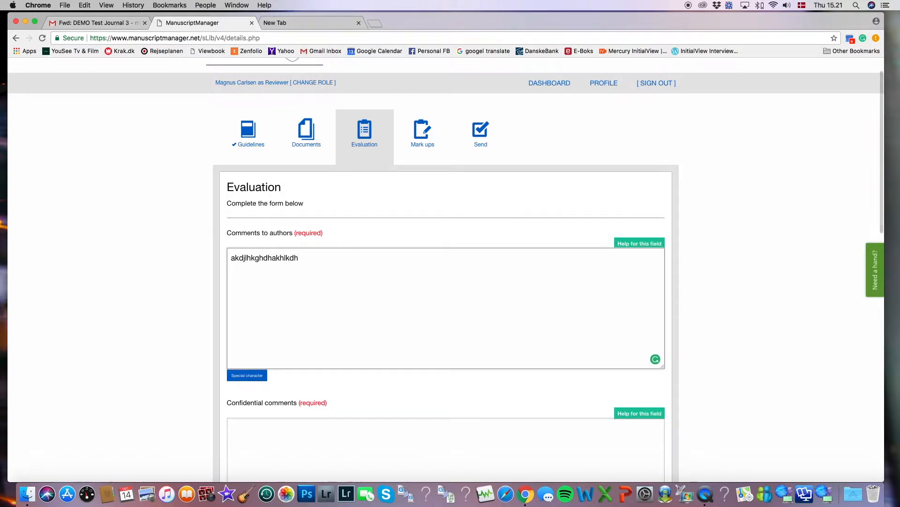
scroll("down", 3)
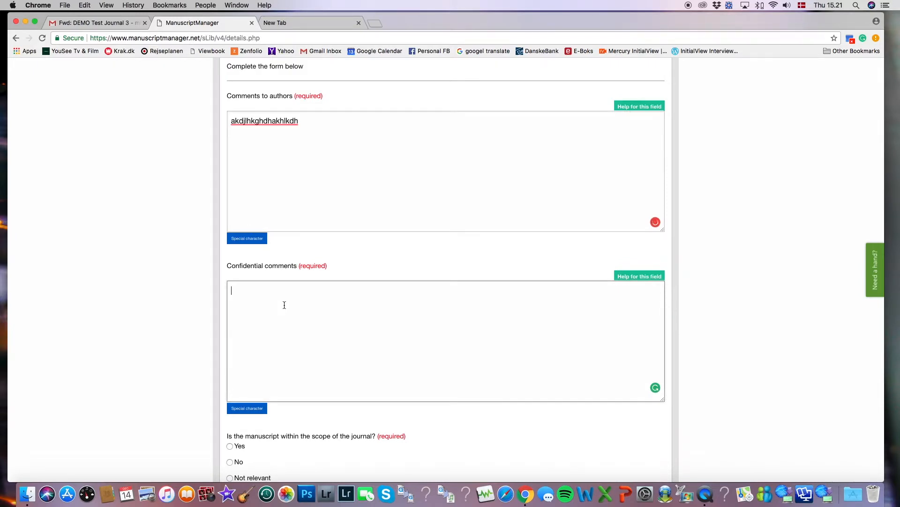
type("ajkhjdshkghkgakjgf")
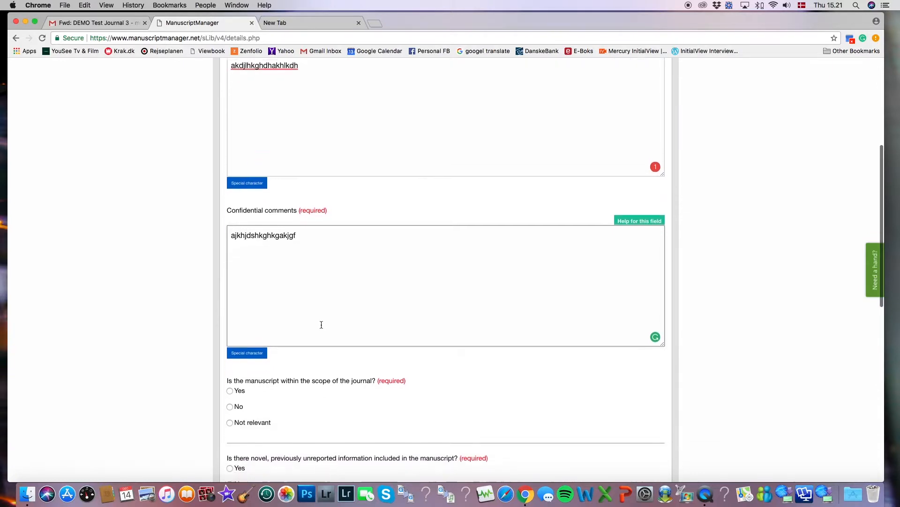
scroll("down", 3)
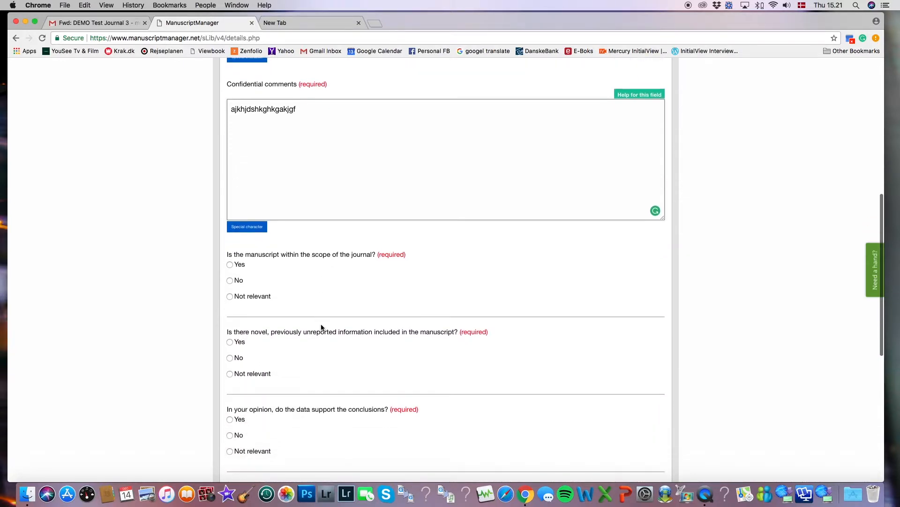
scroll("down", 3)
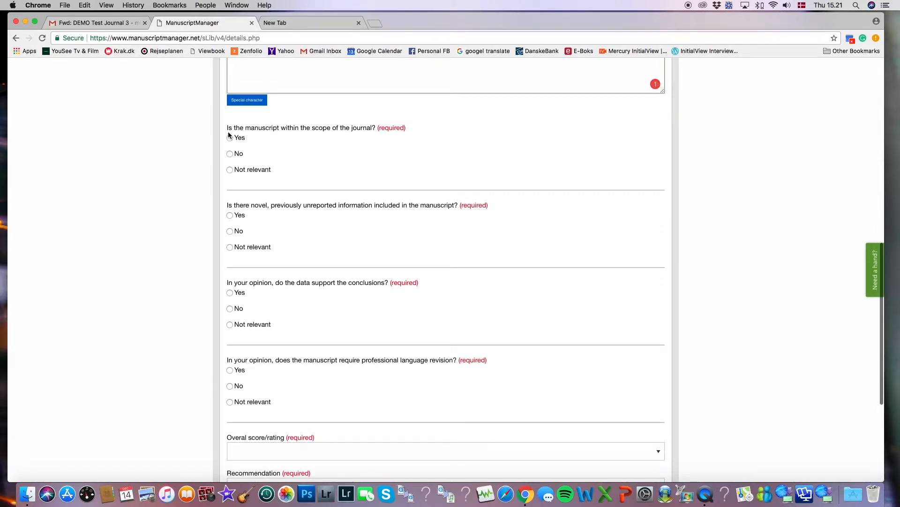
mouse_move(370, 137)
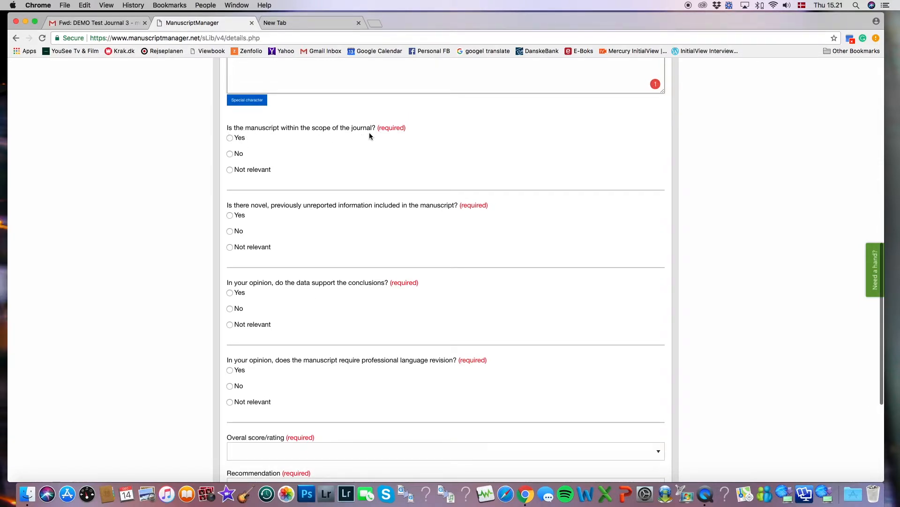
Answer Yes to the scope, novel information and data-supporting-conclusions questions
left_click(230, 138)
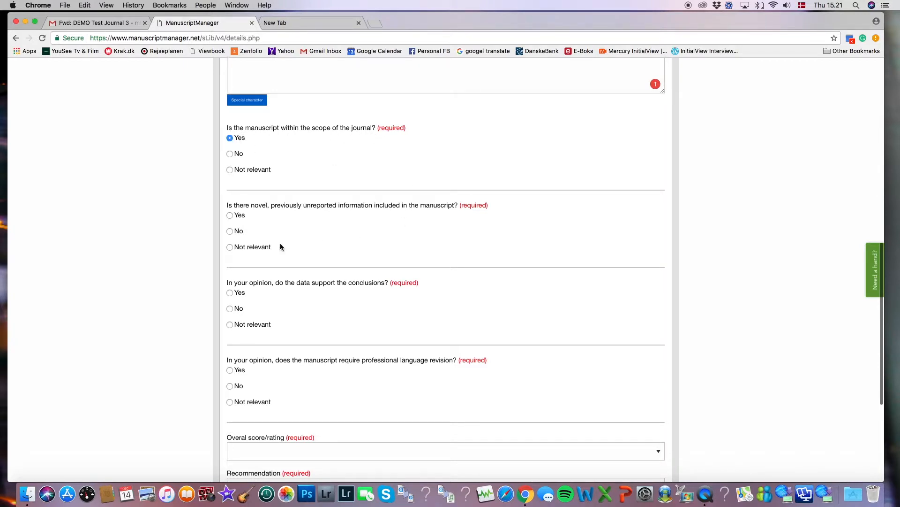
mouse_move(356, 214)
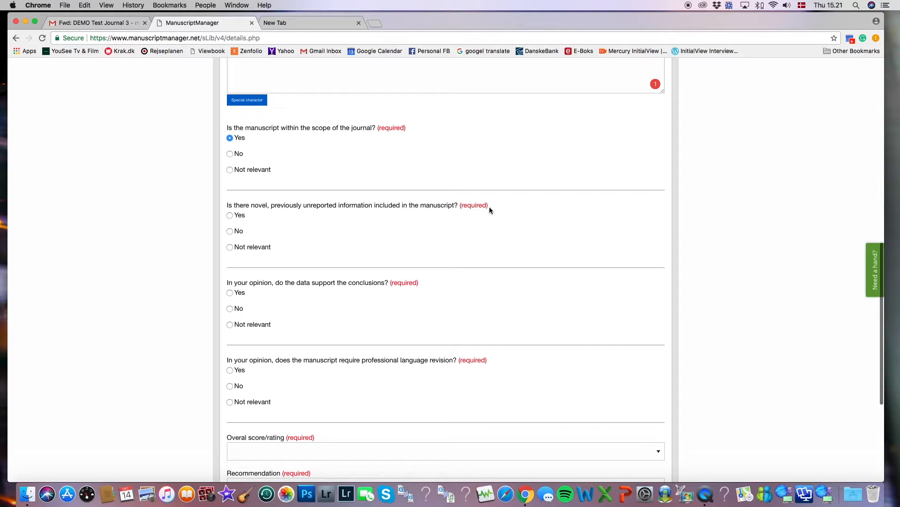
left_click(229, 215)
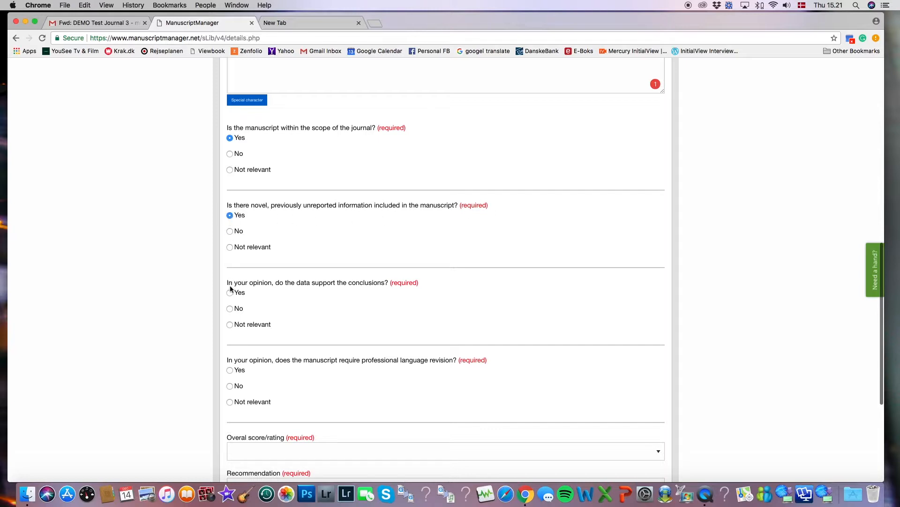
left_click(230, 292)
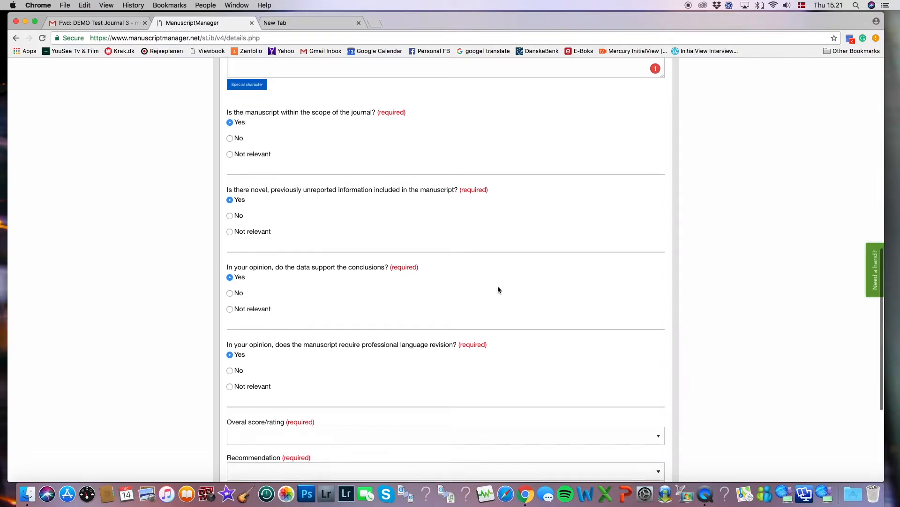
Set Overall score to '3. Good', Recommendation to accept with revision, and save the evaluation
scroll("down", 3)
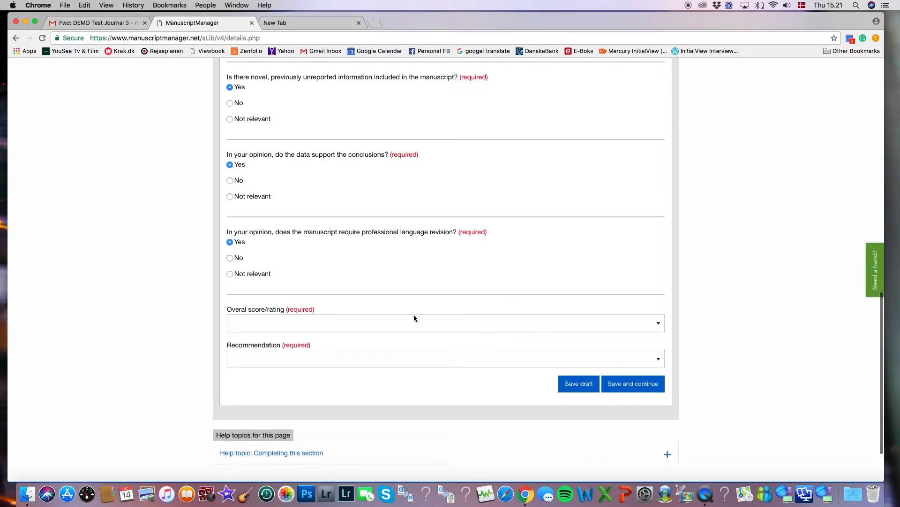
mouse_move(657, 327)
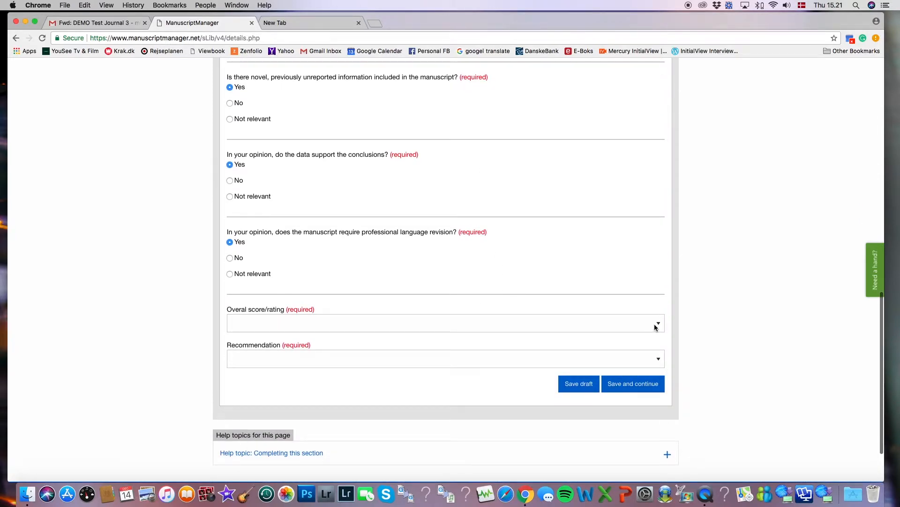
left_click(658, 323)
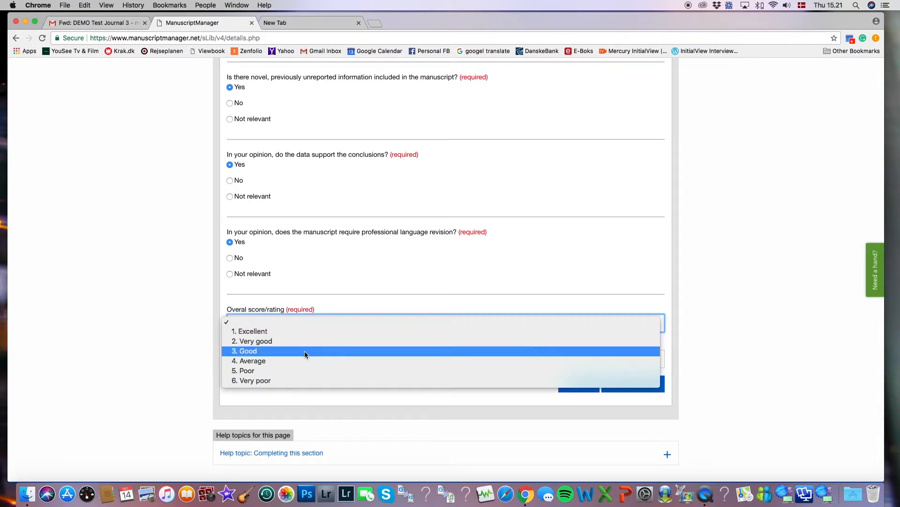
left_click(248, 351)
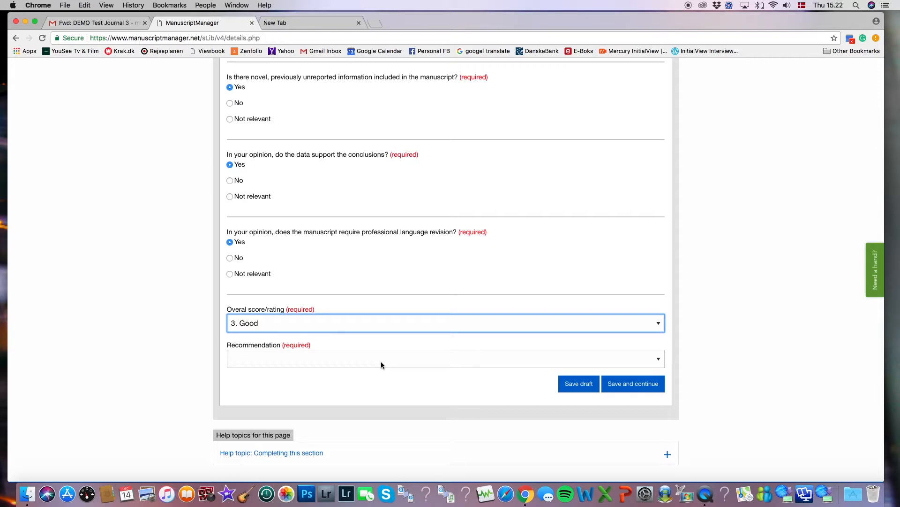
left_click(445, 358)
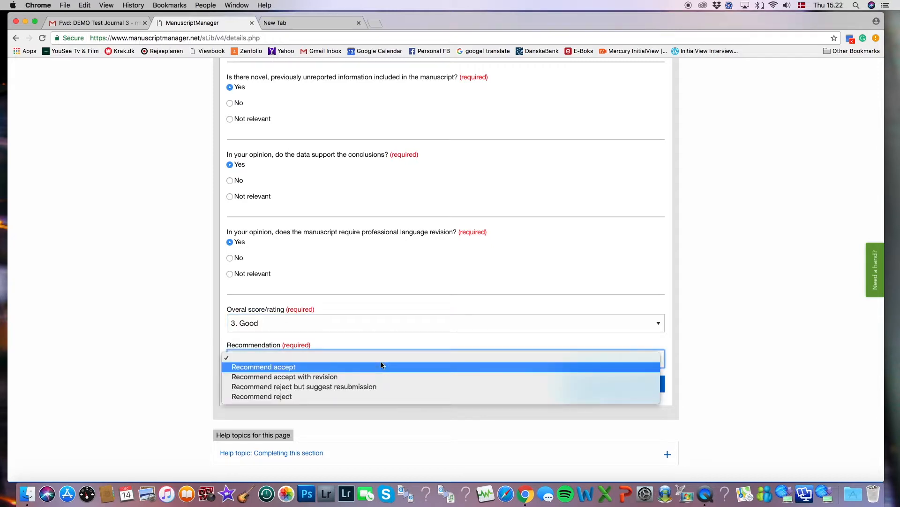
mouse_move(353, 376)
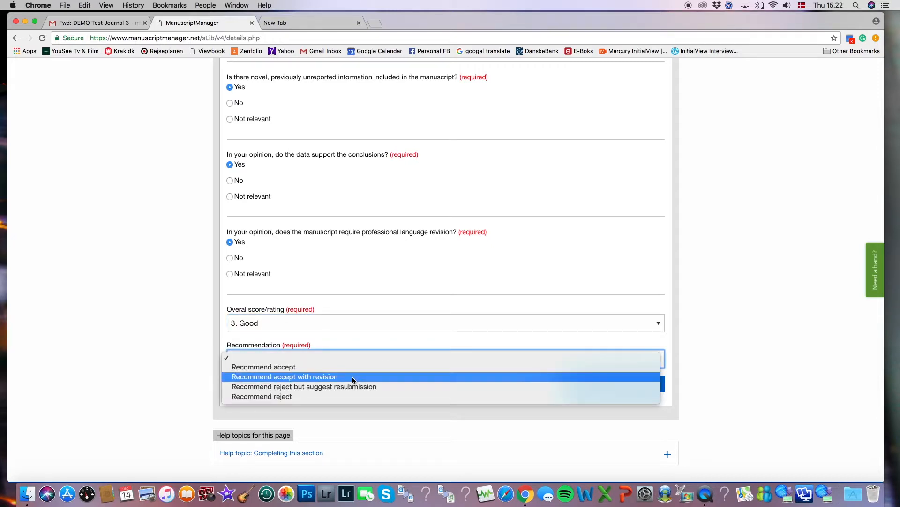
left_click(284, 376)
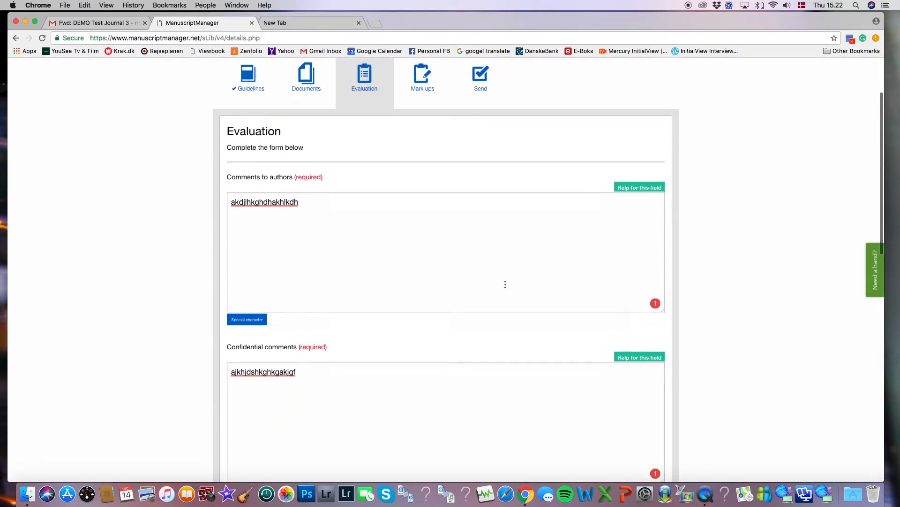
scroll("down", 3)
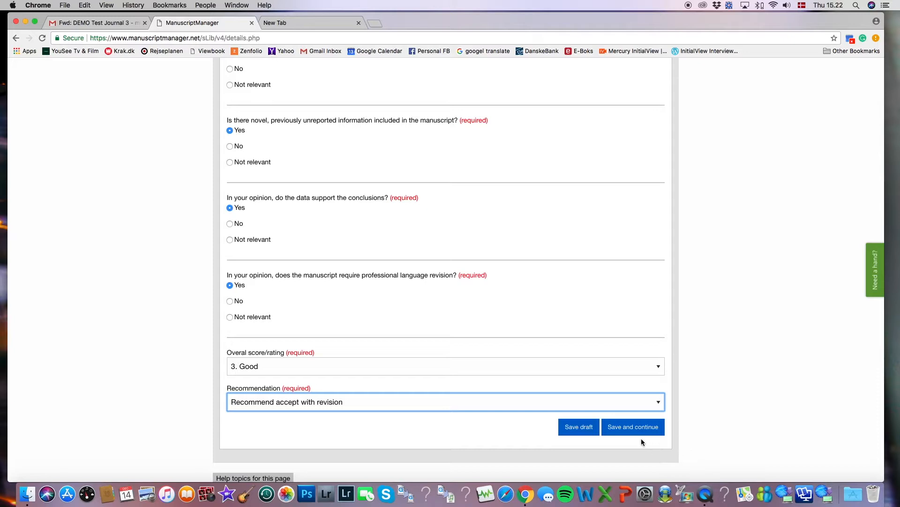
mouse_move(634, 430)
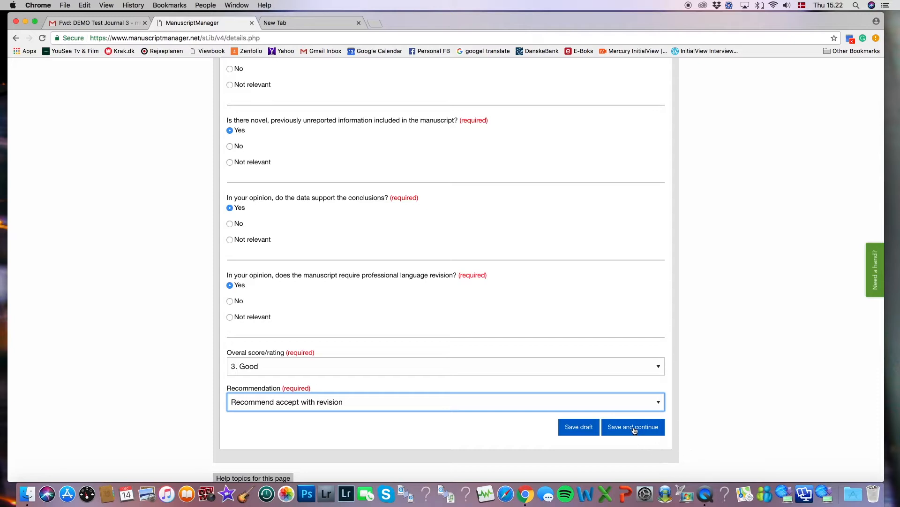
left_click(632, 426)
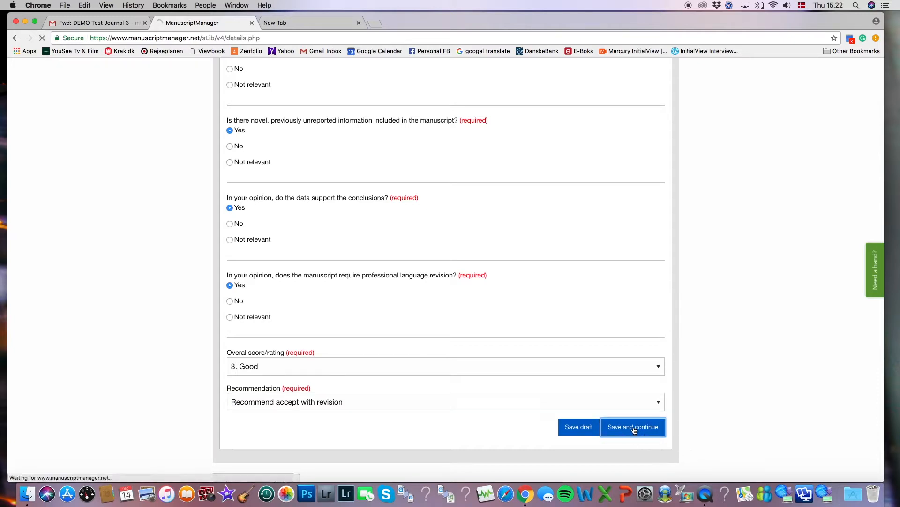
Proceed to the Mark ups step and collapse the marked-up document upload panel without uploading
left_click(633, 426)
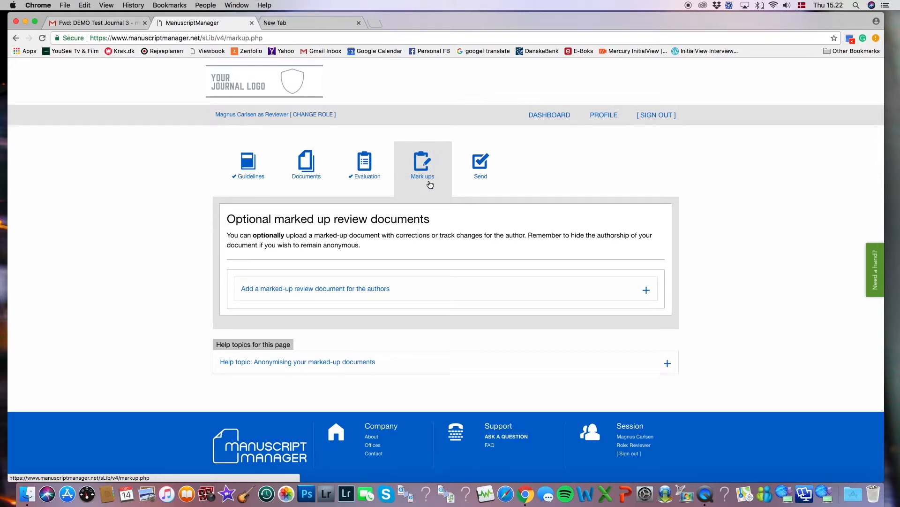
mouse_move(447, 208)
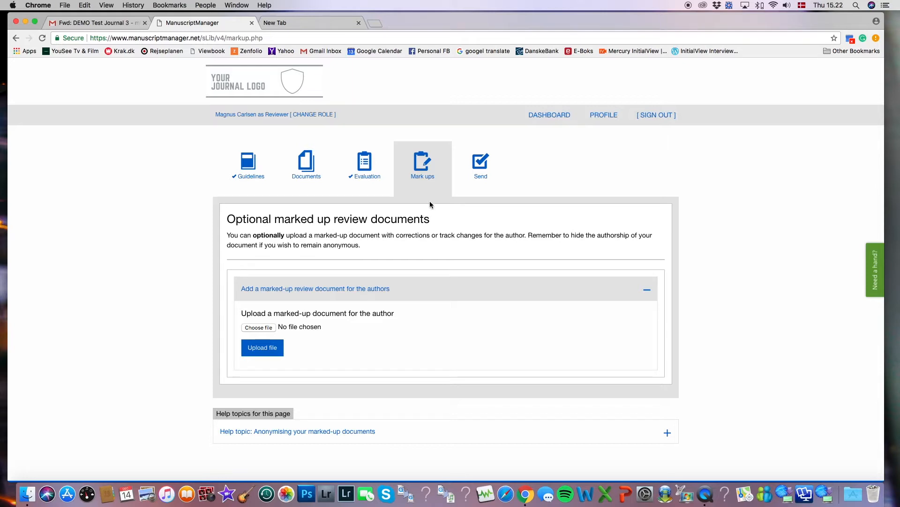
mouse_move(455, 155)
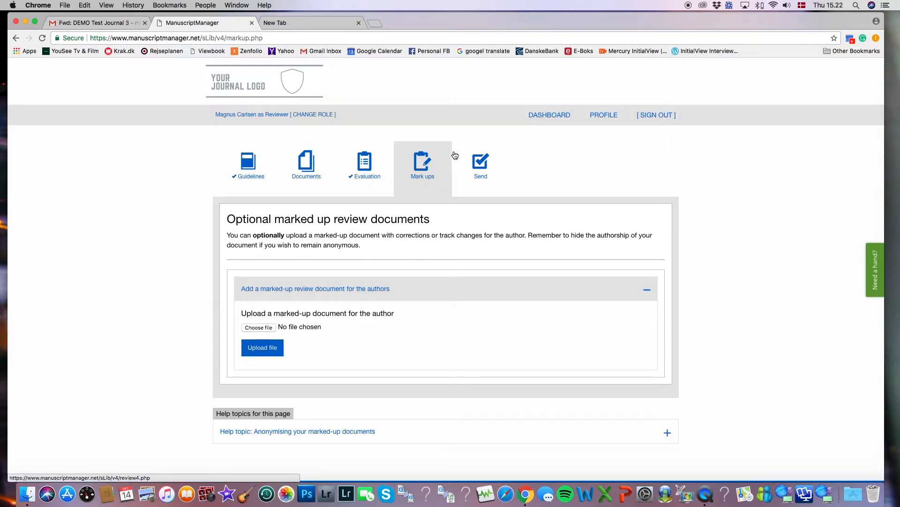
mouse_move(430, 194)
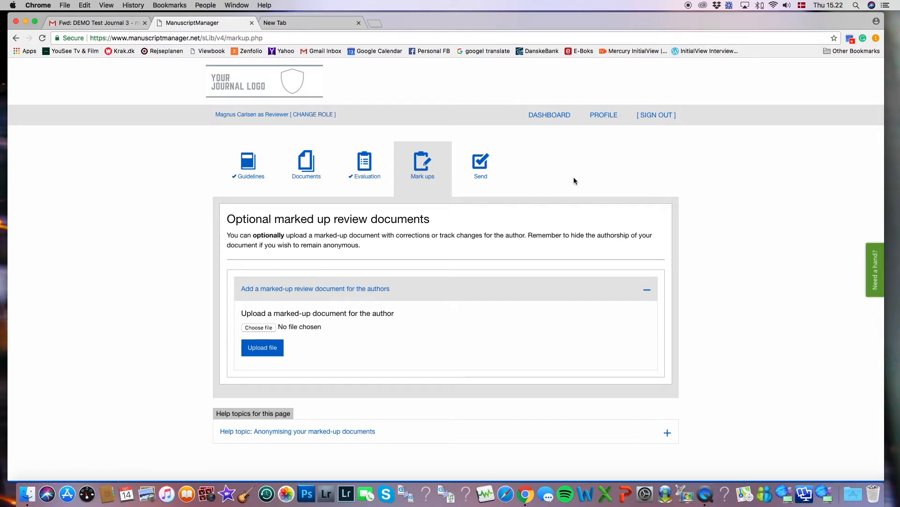
left_click(648, 288)
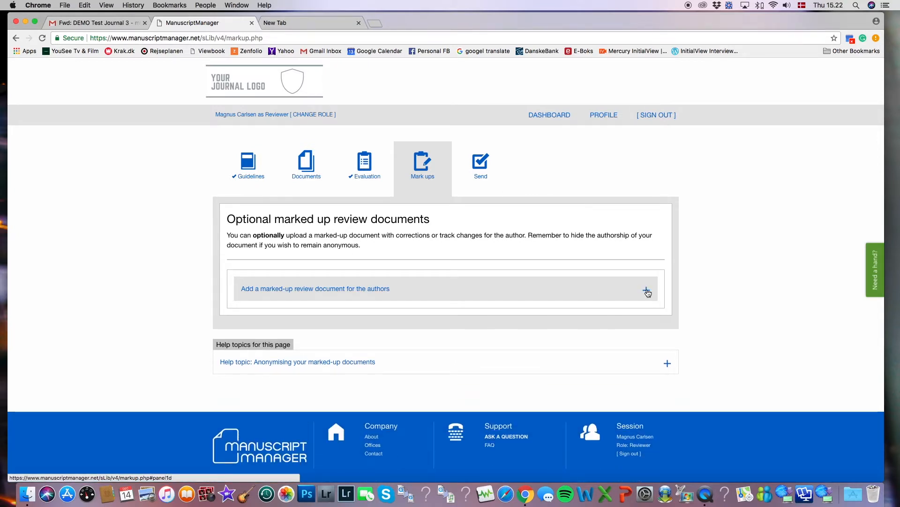
Go to the Send step and submit the completed review
left_click(480, 163)
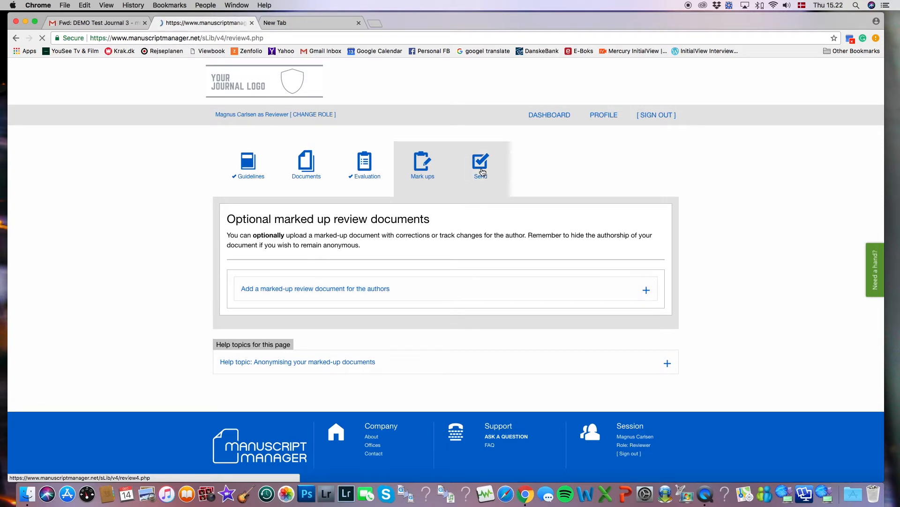
left_click(481, 164)
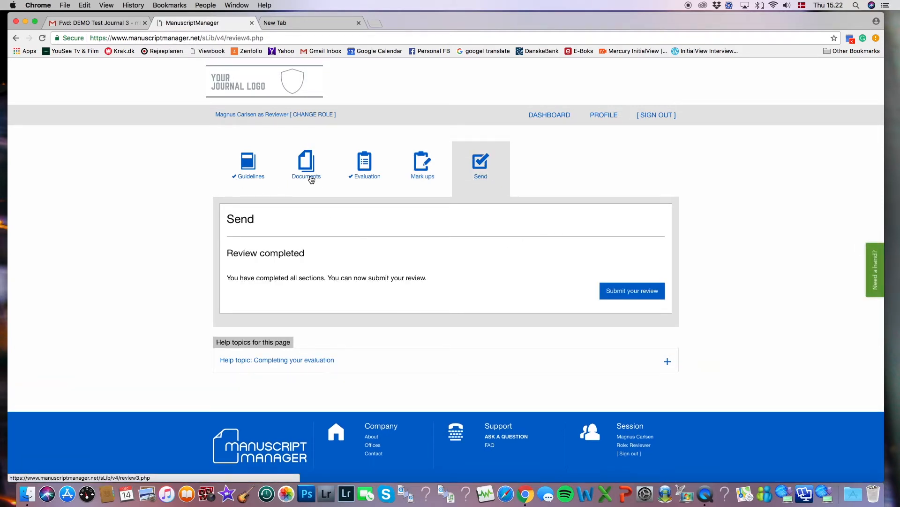
mouse_move(618, 281)
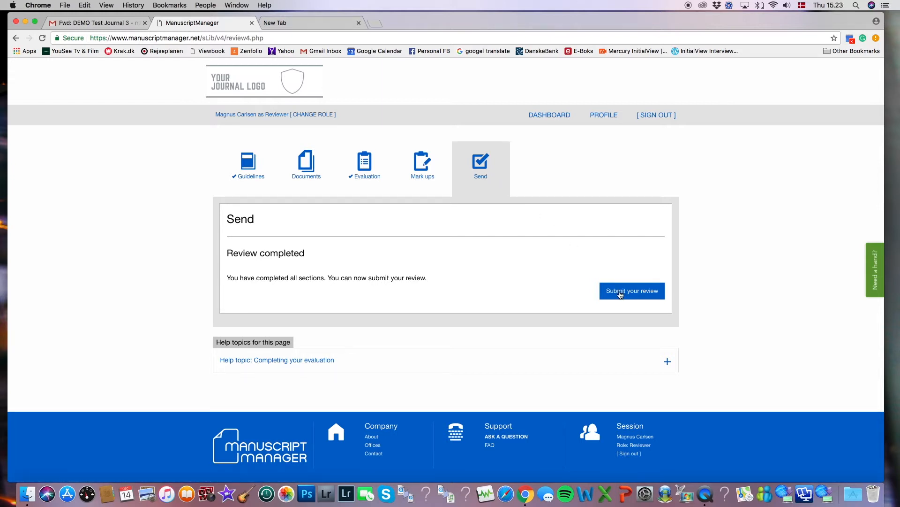
left_click(632, 290)
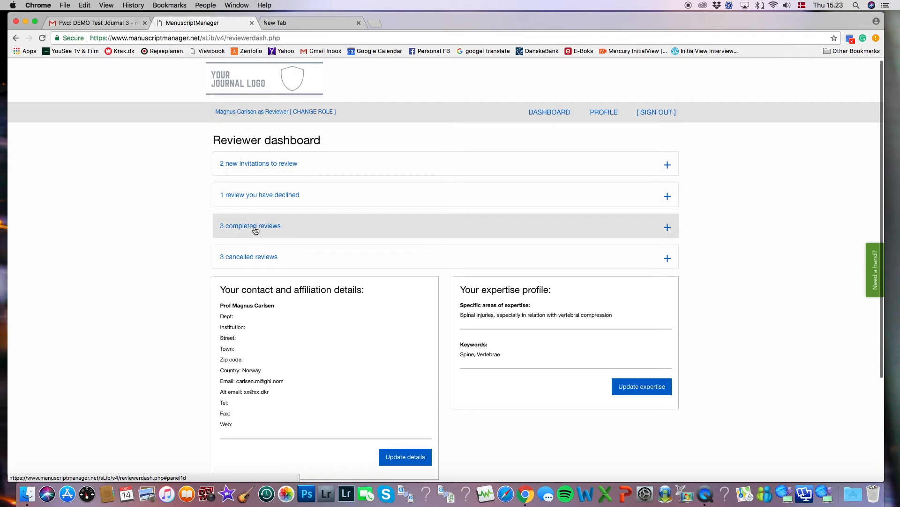
Expand the '3 completed reviews' list showing the knee pain manuscript submitted 2017-11-15
left_click(250, 226)
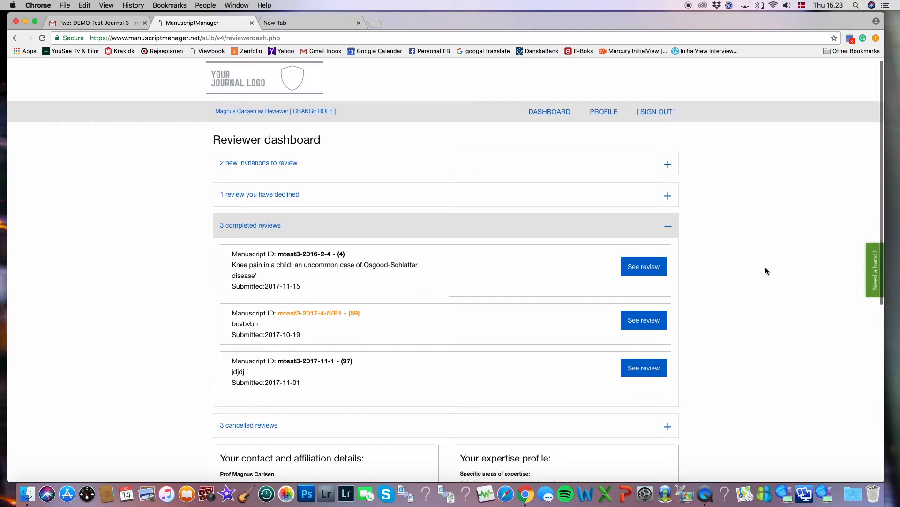
scroll("down", 3)
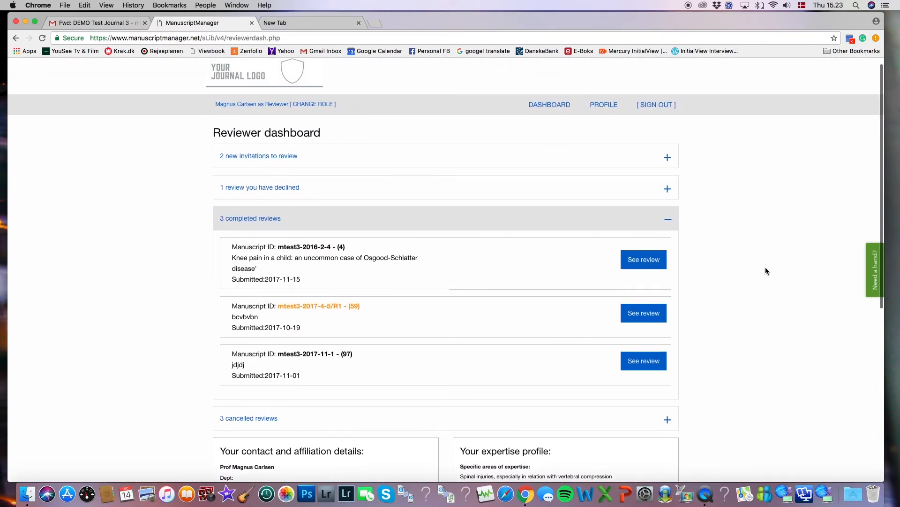
mouse_move(583, 293)
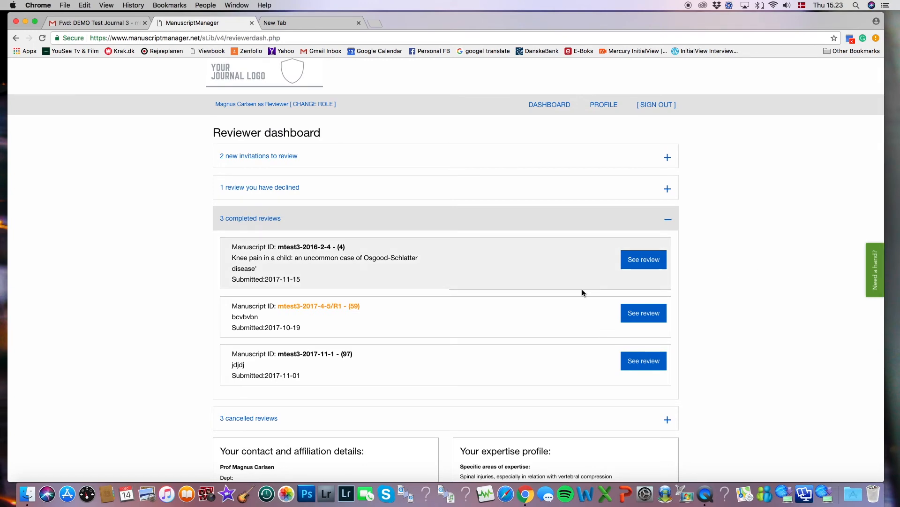